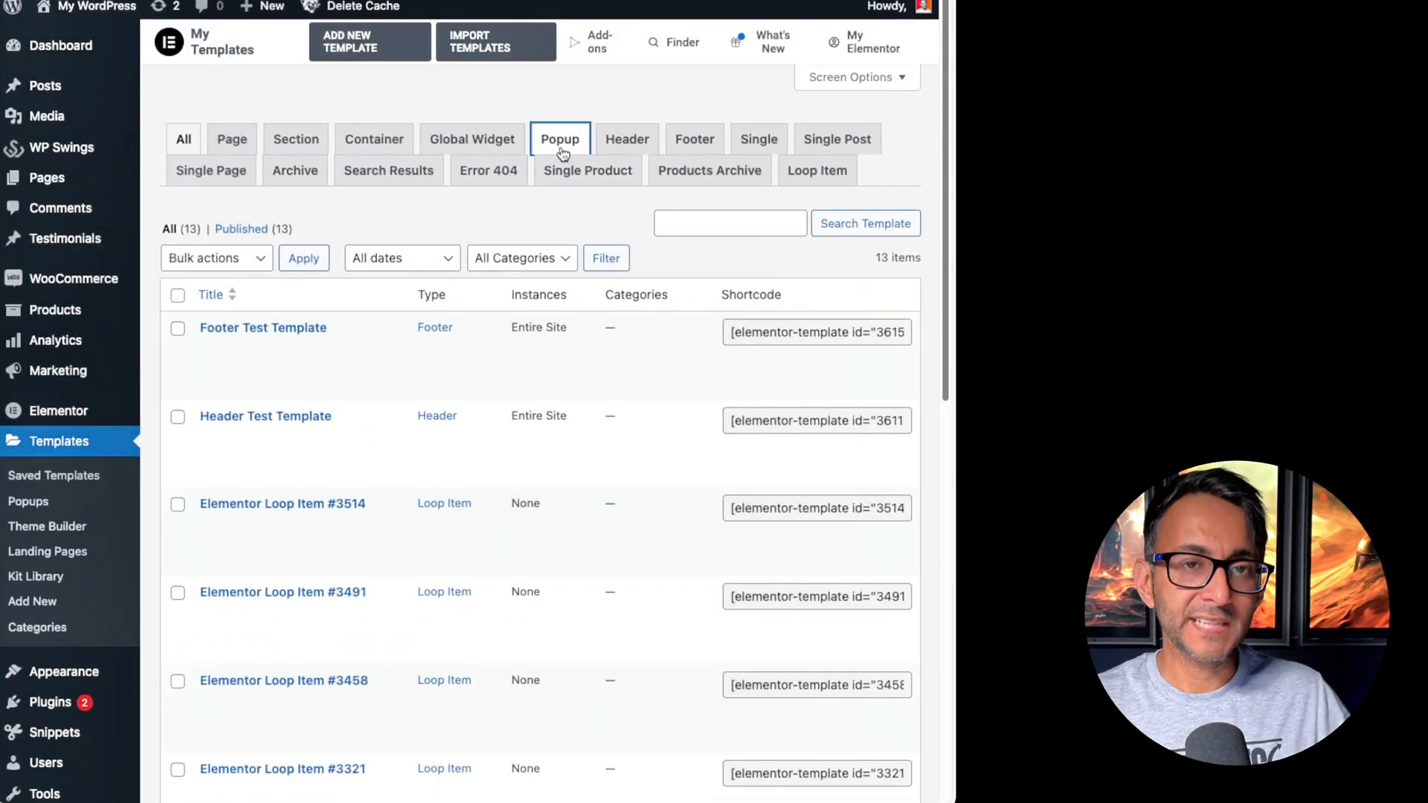
# Step: Filter My Templates to the Popup tab, leaving Pop2 and Pop1
pyautogui.click(560, 139)
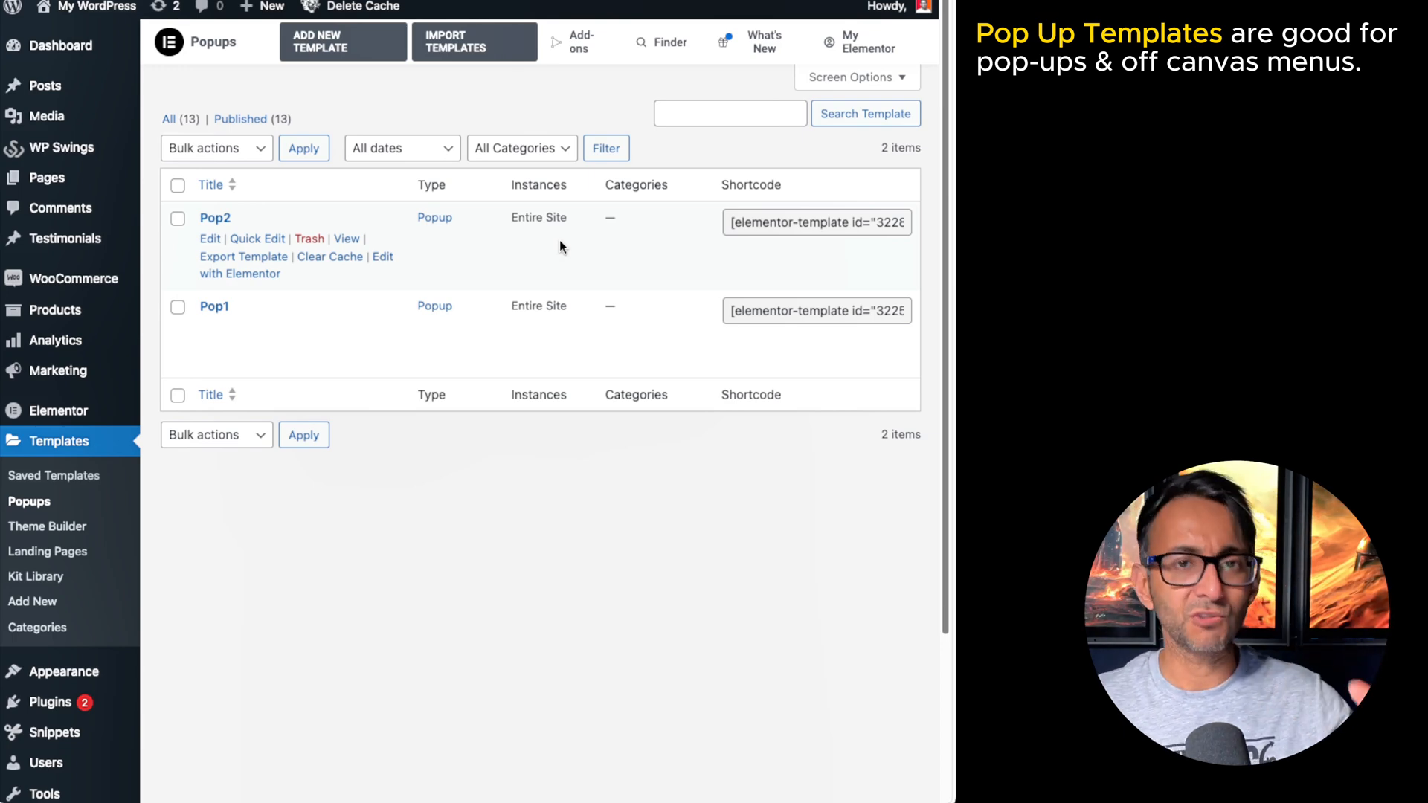
pyautogui.moveTo(560, 246)
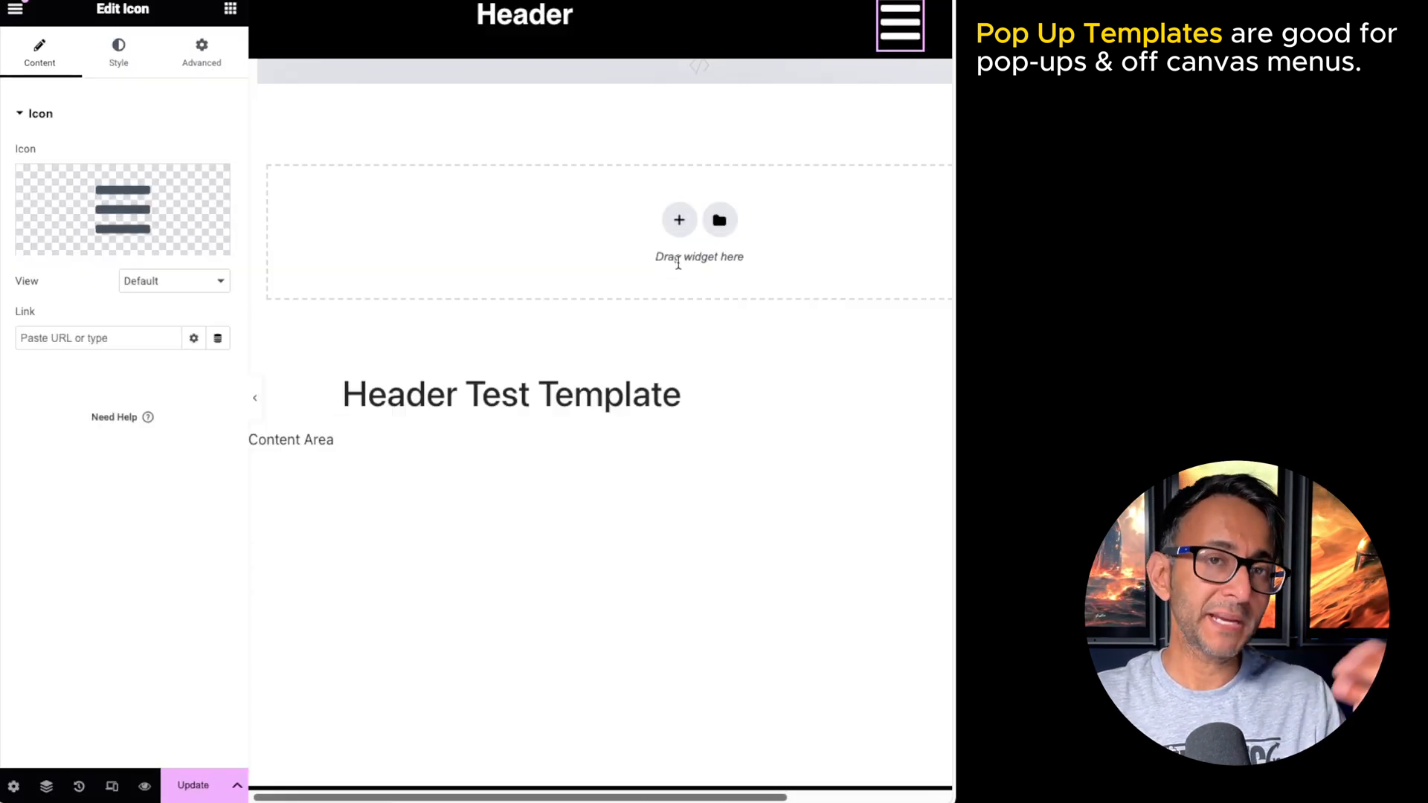
pyautogui.moveTo(641, 109)
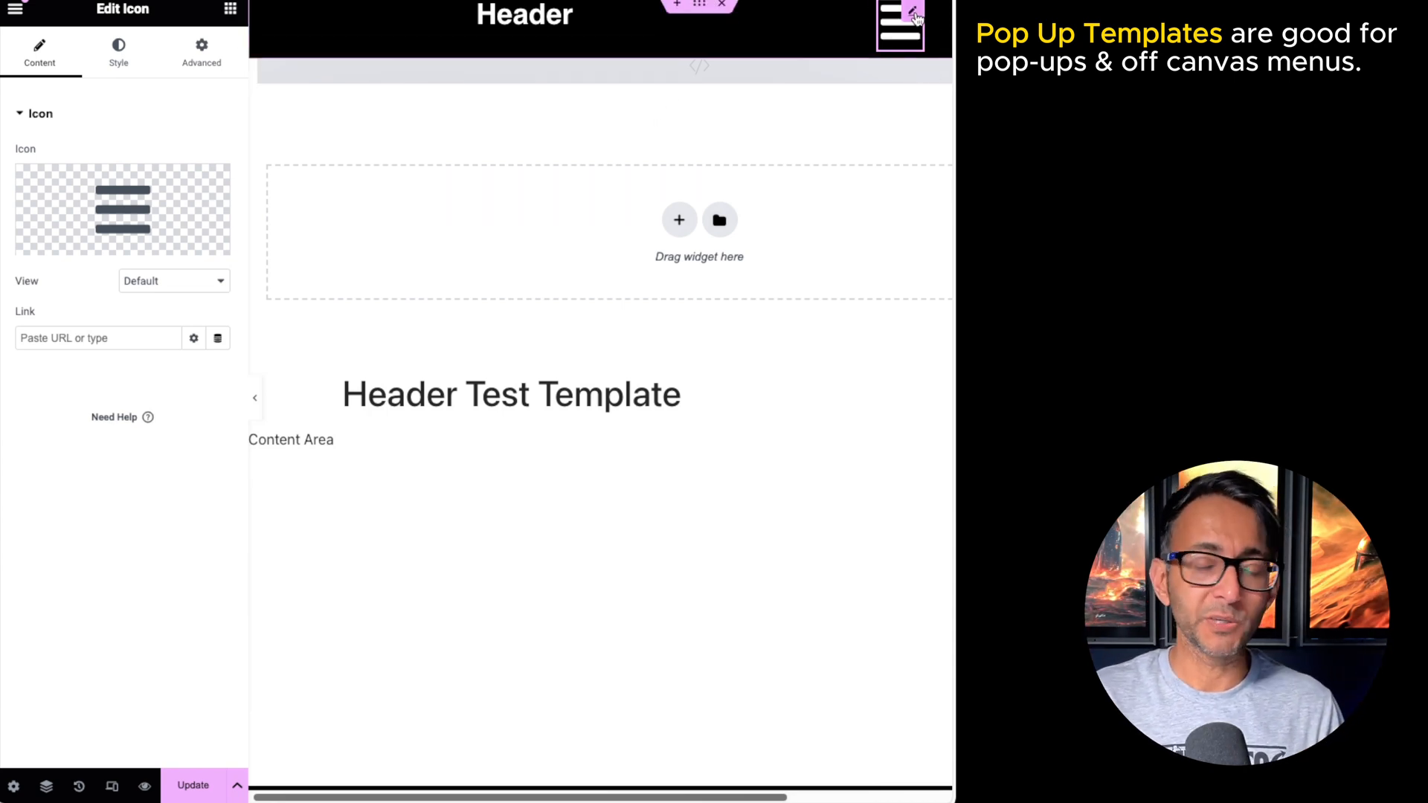
# Step: Link the hamburger icon to a Popup dynamic tag with Open Popup action
pyautogui.click(219, 337)
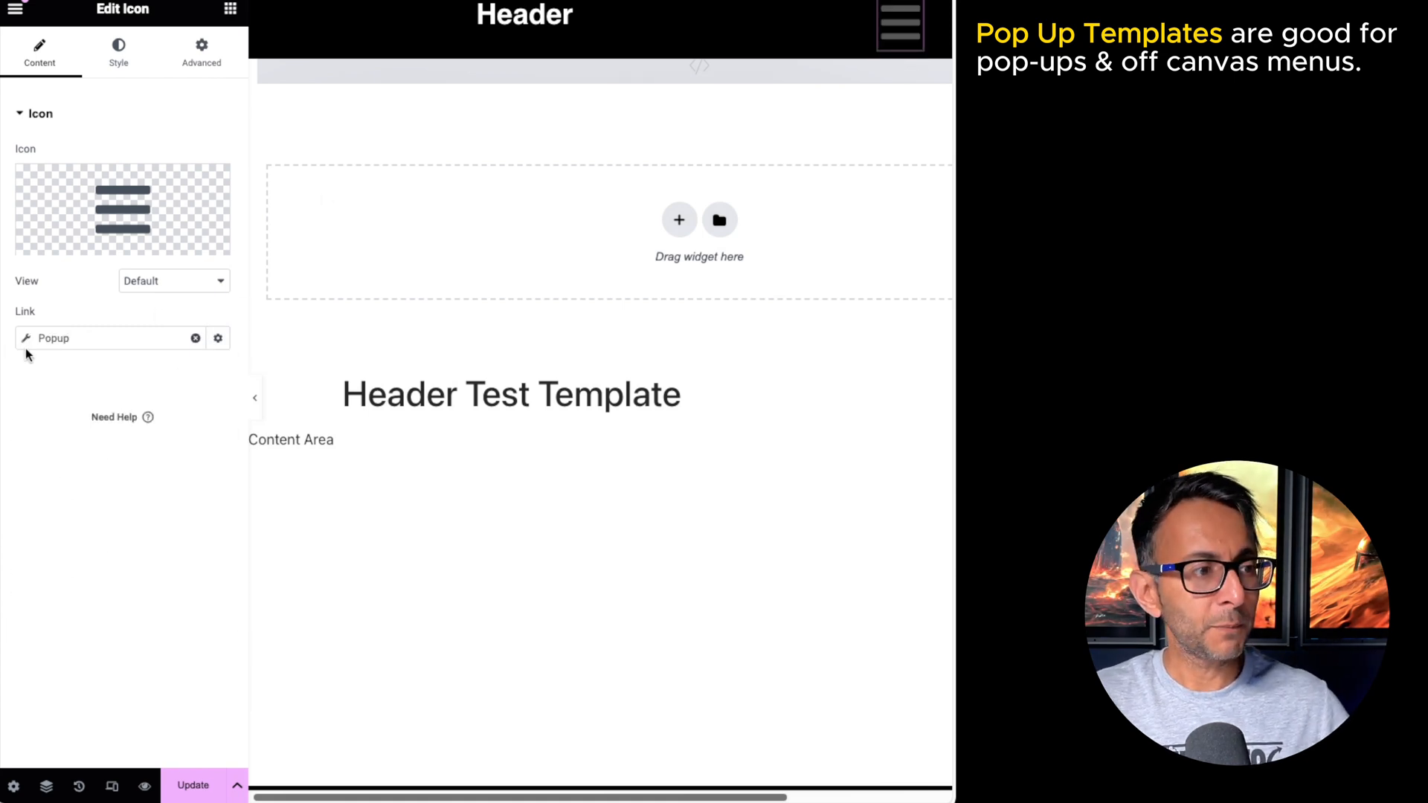
pyautogui.click(217, 337)
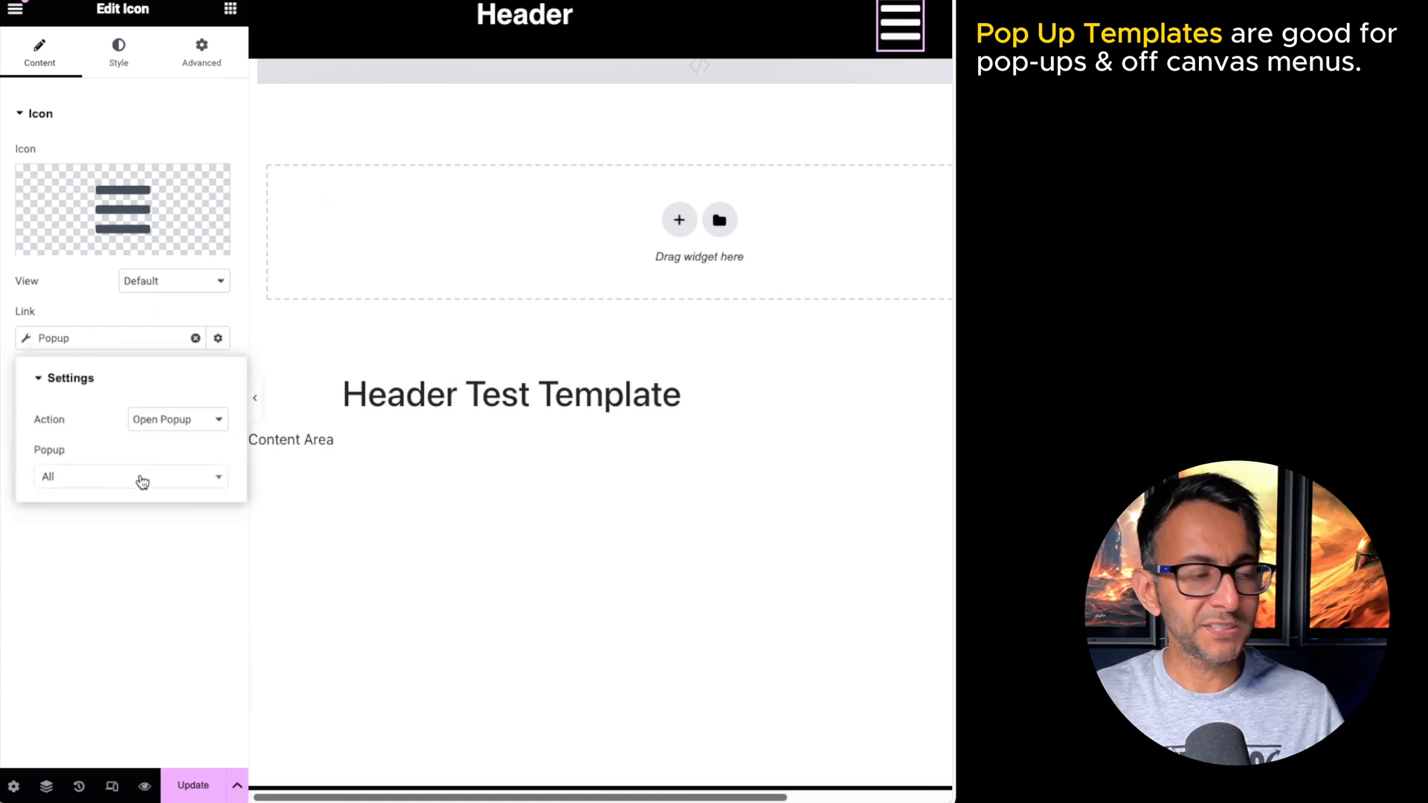
pyautogui.click(127, 476)
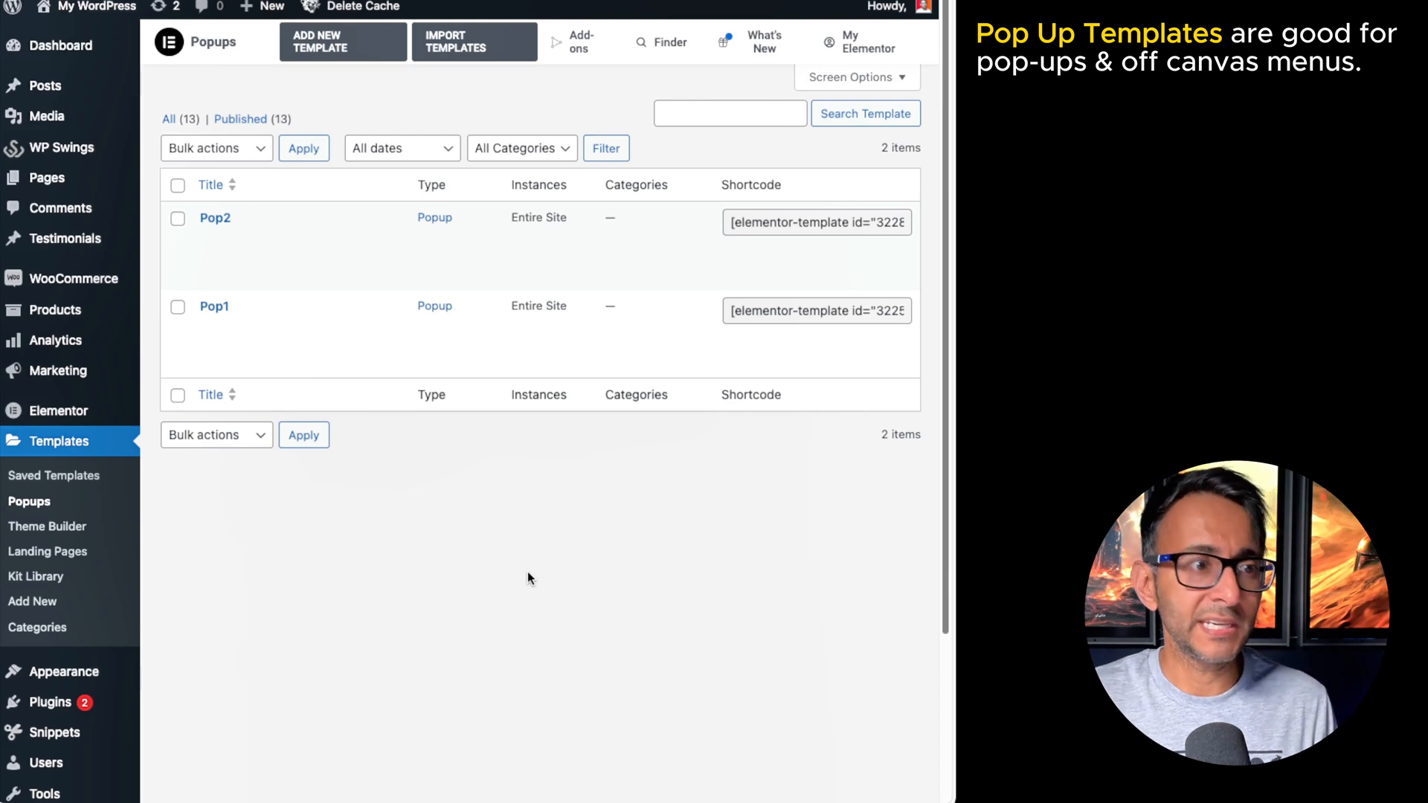
pyautogui.moveTo(516, 606)
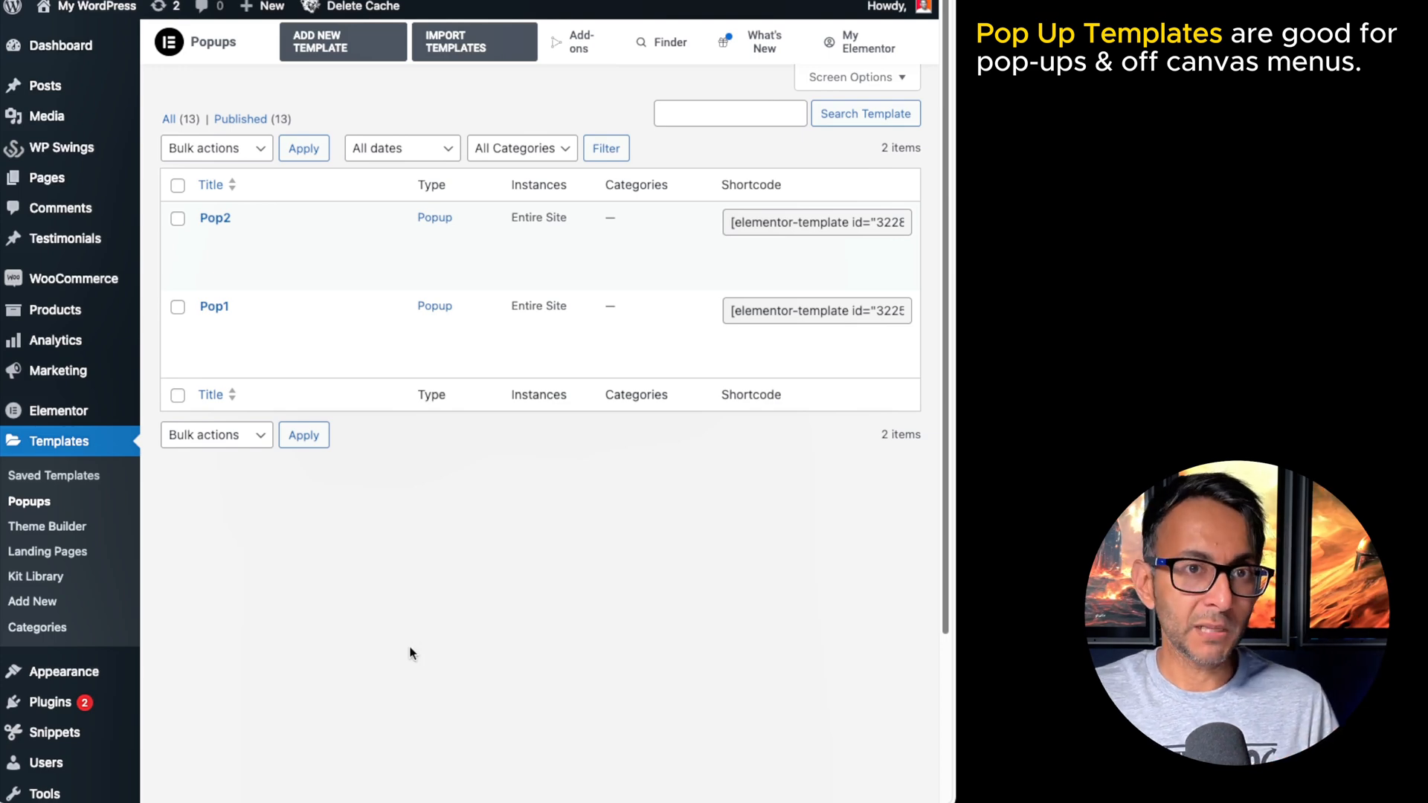
pyautogui.moveTo(215, 218)
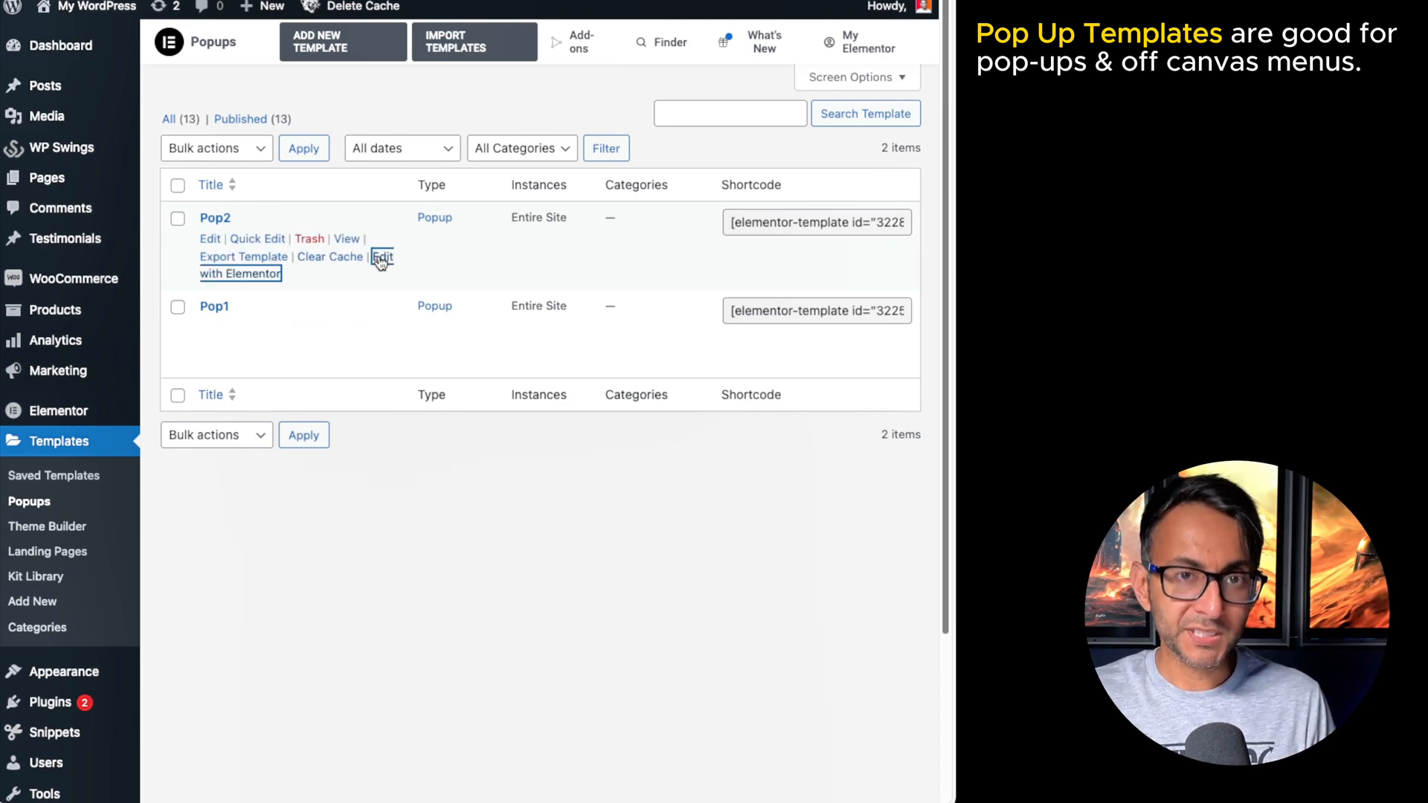
# Step: Edit Pop2, review its Advanced popup settings, then open Display Conditions
pyautogui.click(240, 264)
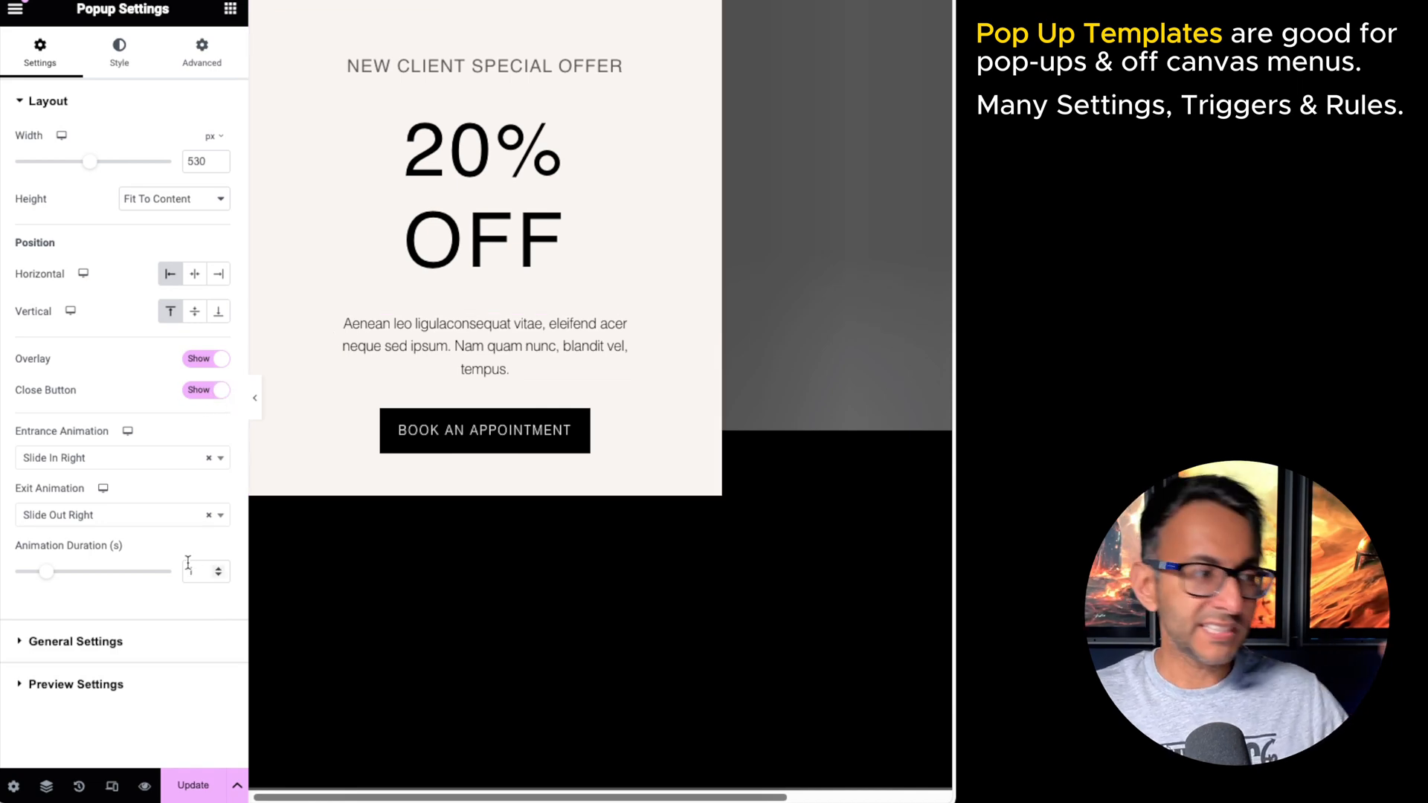
pyautogui.click(201, 53)
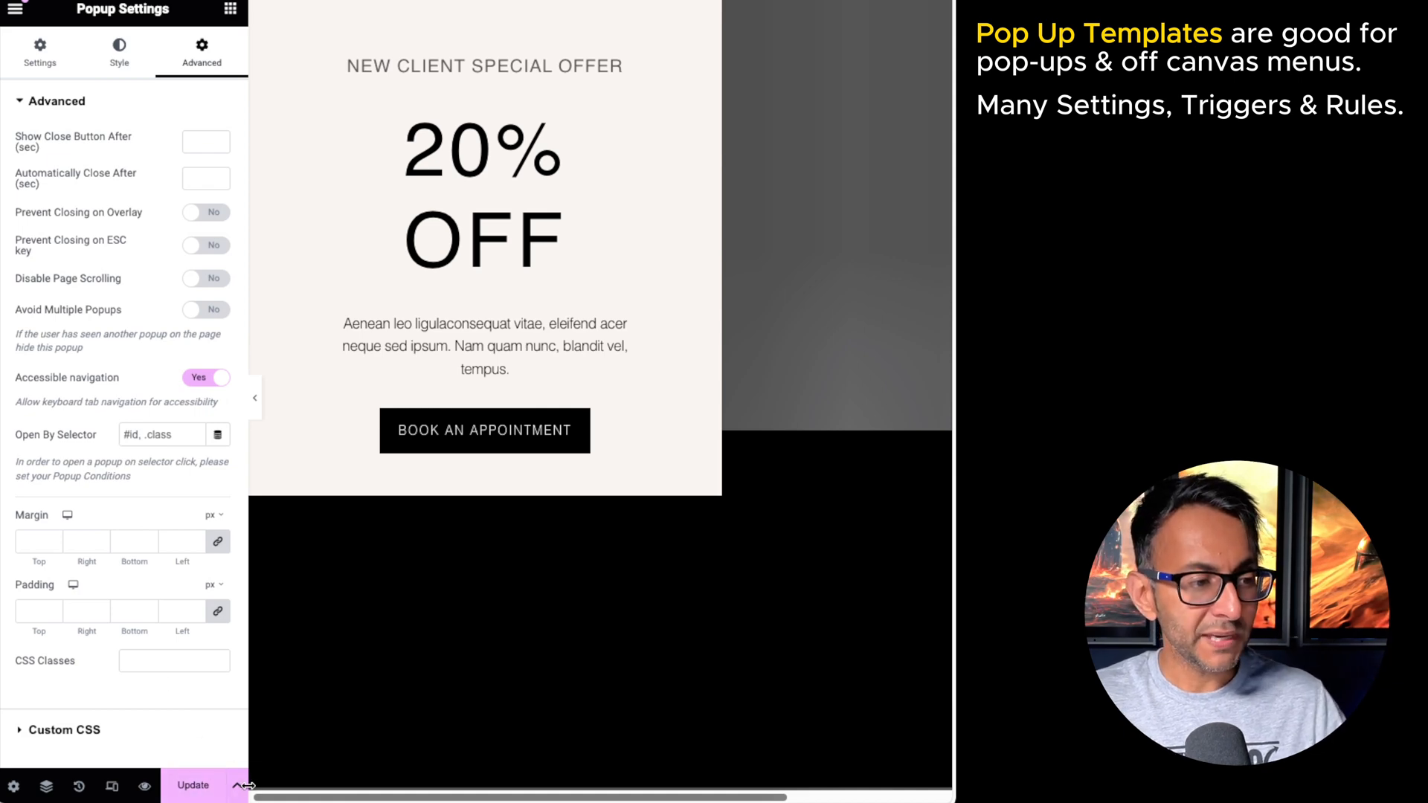
pyautogui.click(235, 785)
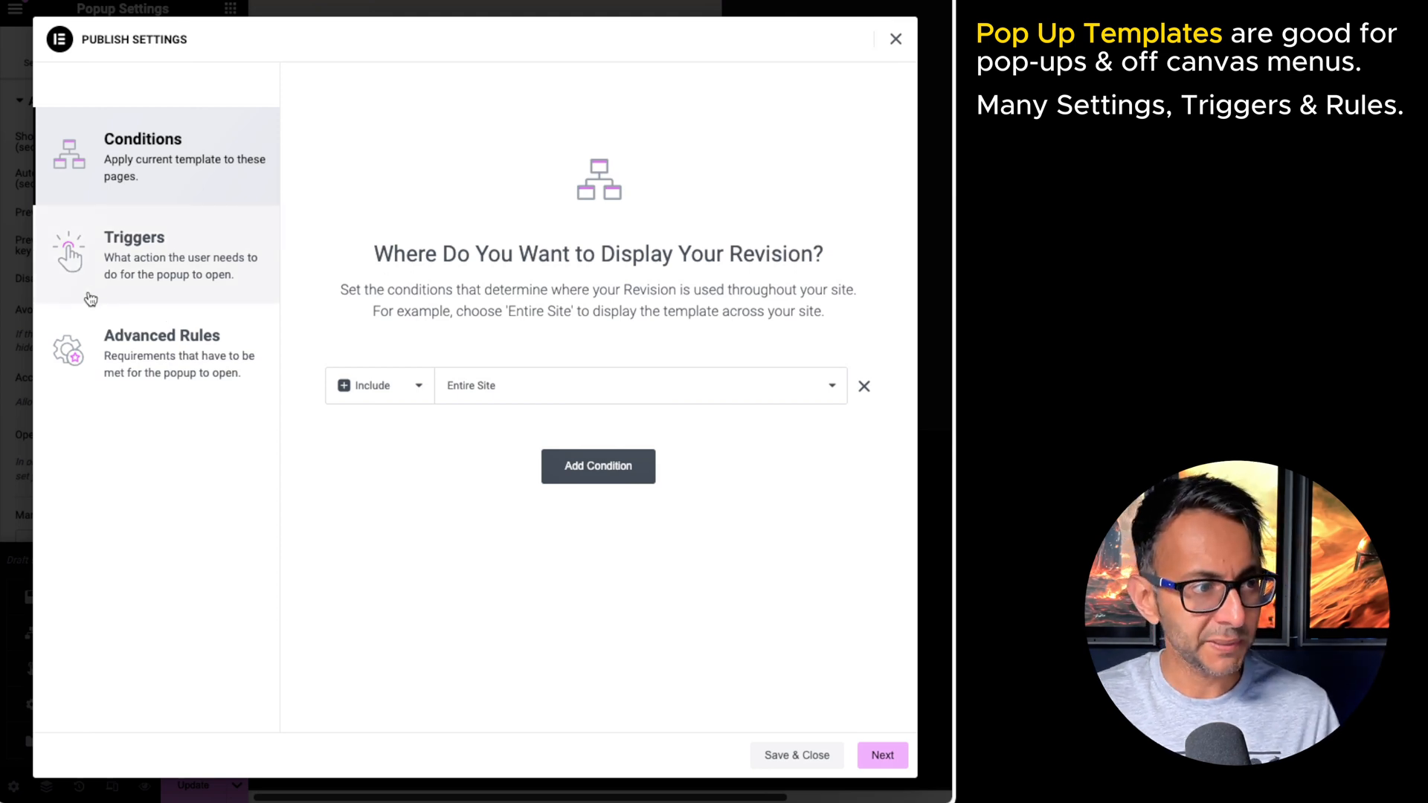
# Step: Review the popup's Triggers tab, then its Advanced Rules tab
pyautogui.click(134, 255)
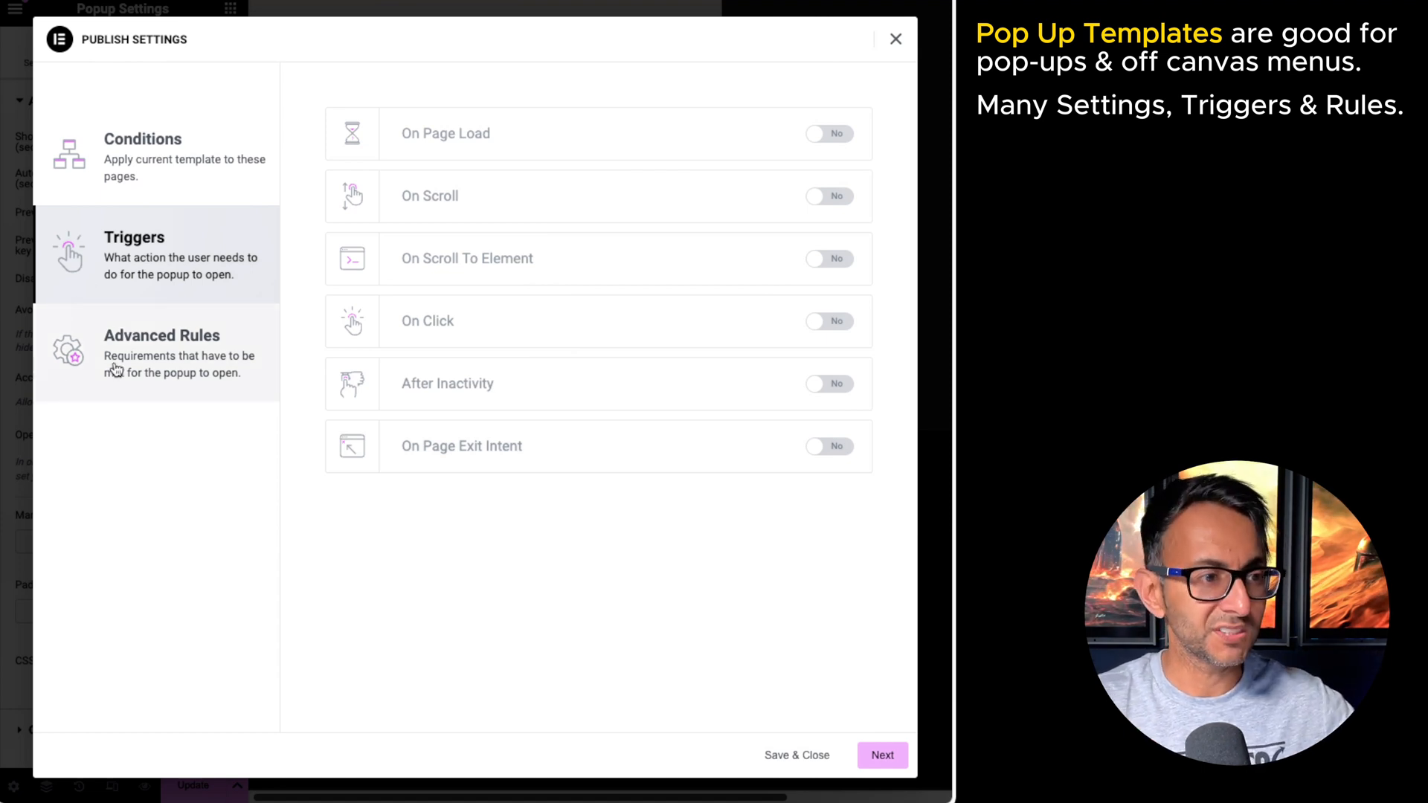
pyautogui.click(162, 353)
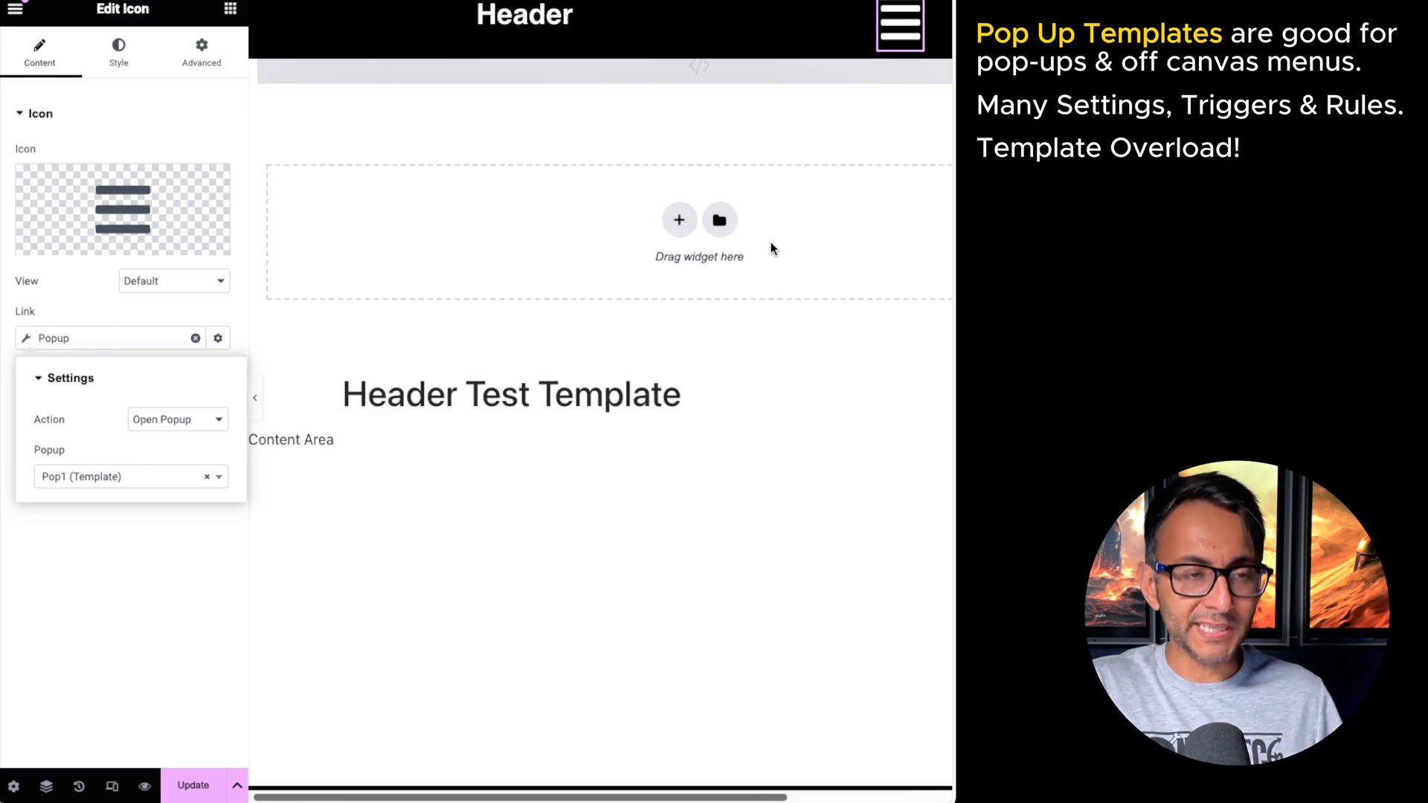
pyautogui.moveTo(1119, 90)
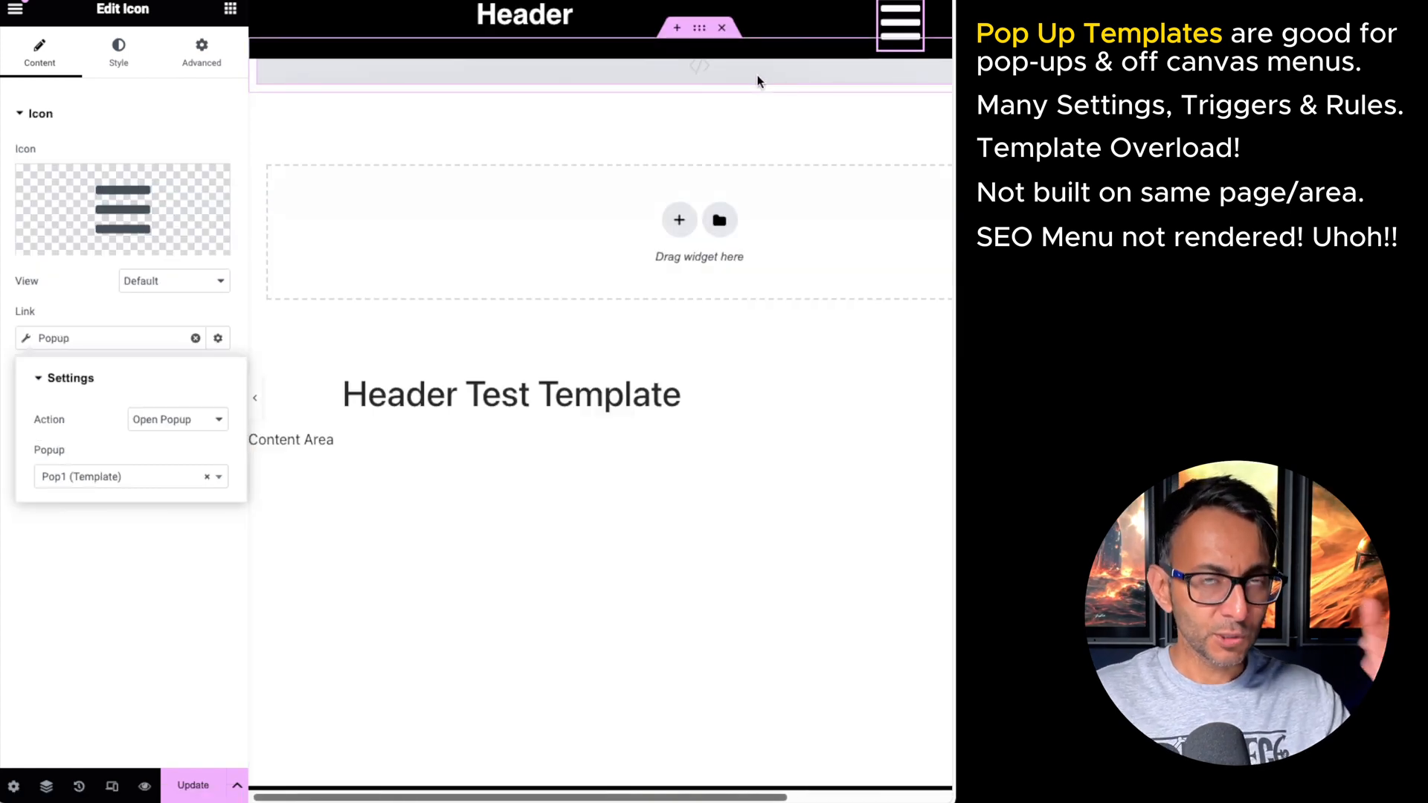
# Step: Switch Responsive Mode to the Mobile Portrait device
pyautogui.click(337, 9)
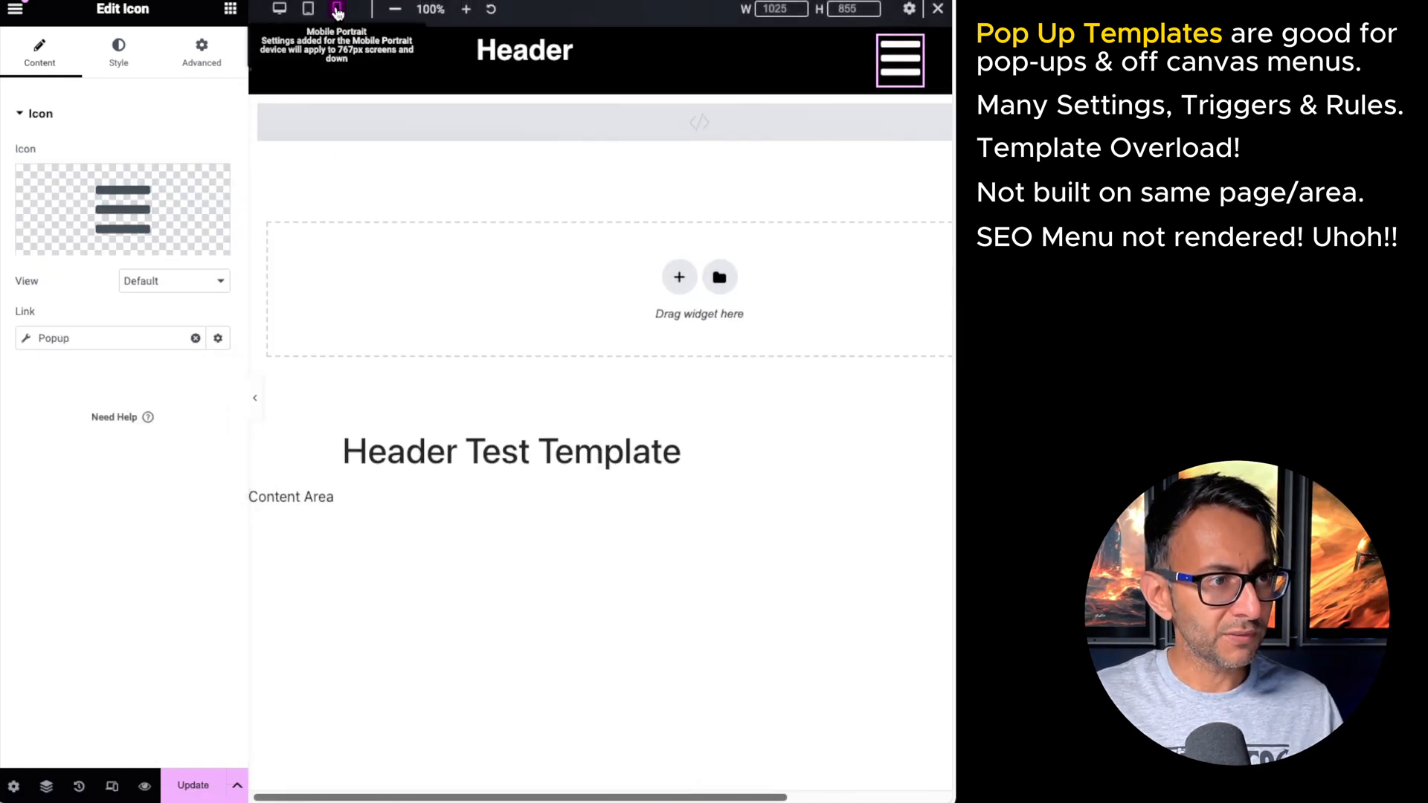
pyautogui.click(336, 9)
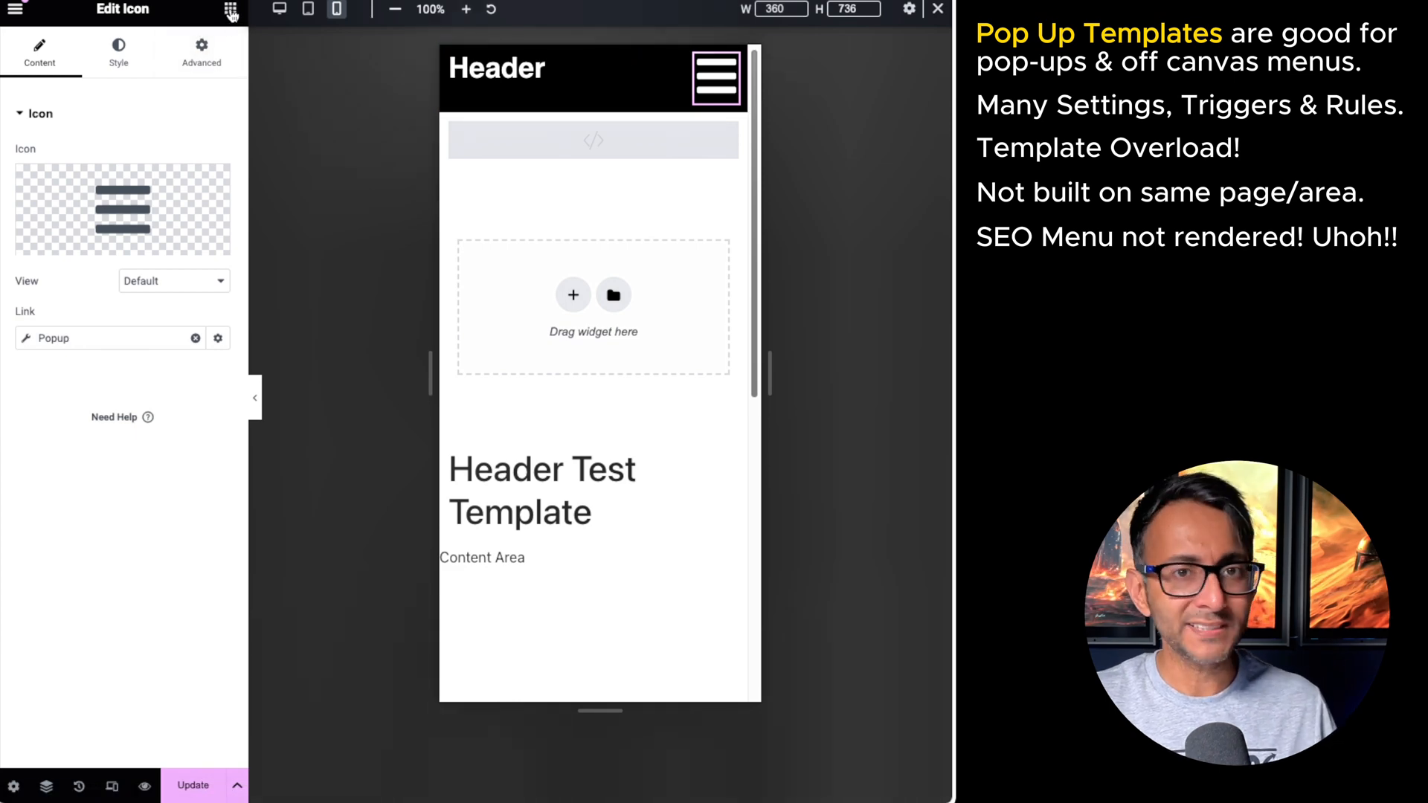
# Step: Select the header's WordPress Menu widget and open its Advanced responsive visibility settings
pyautogui.click(618, 80)
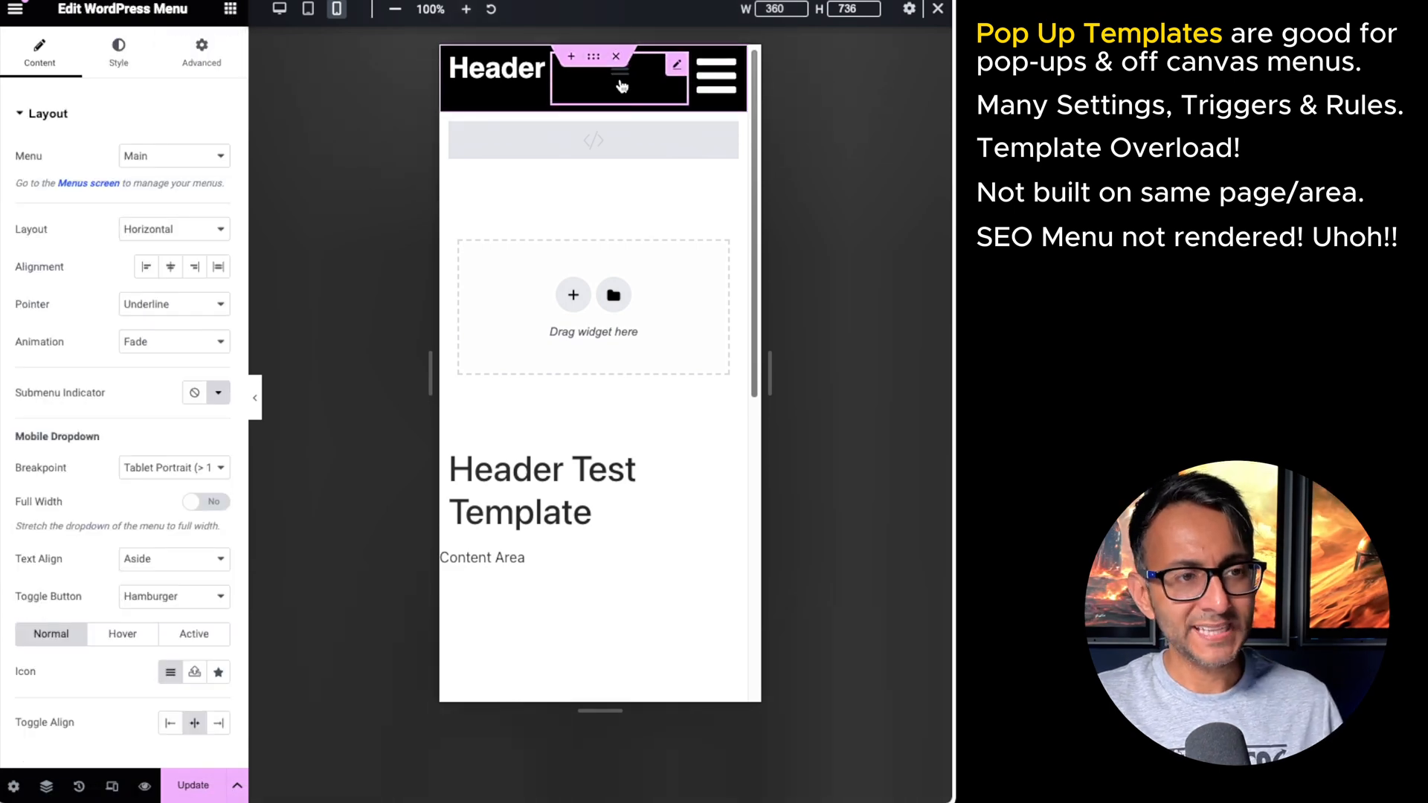
pyautogui.click(202, 50)
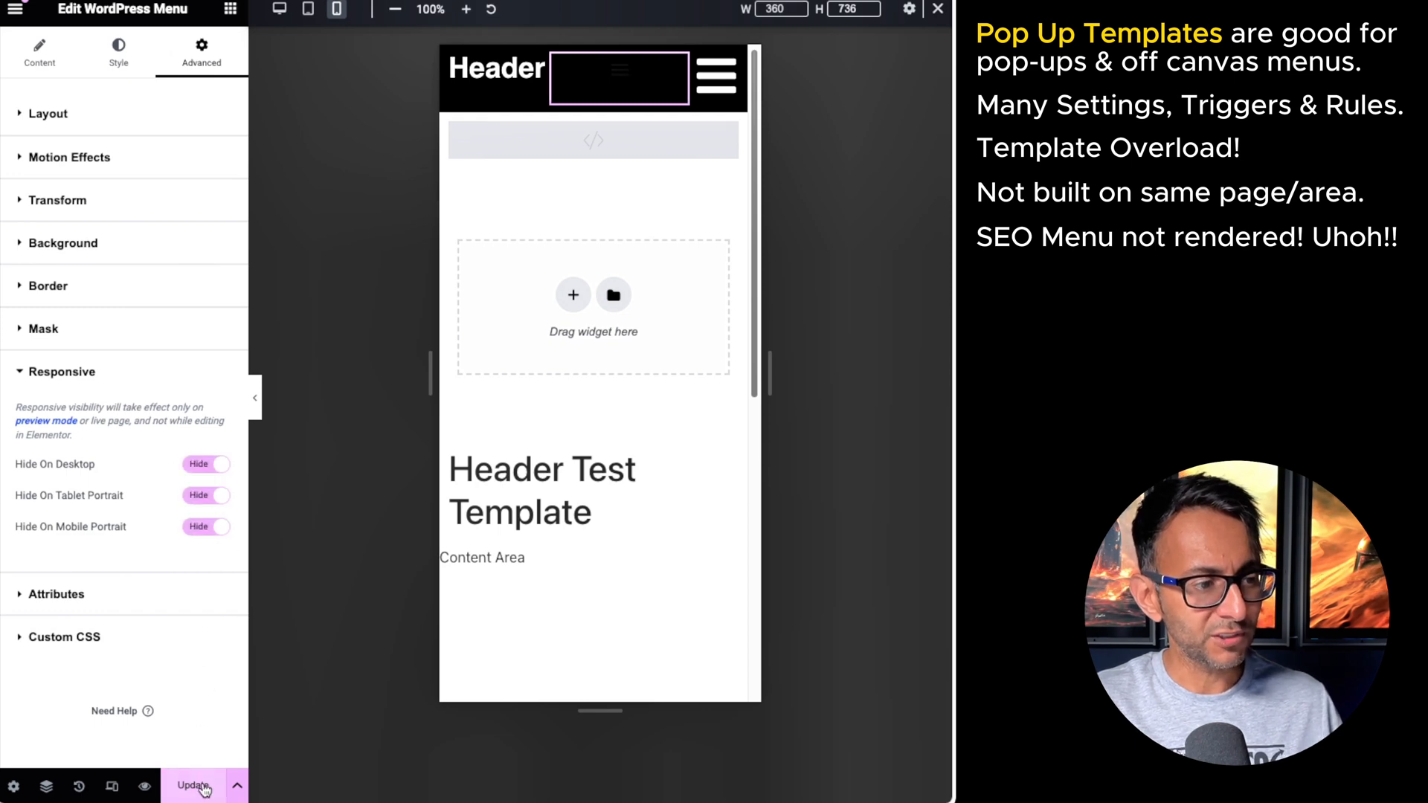
pyautogui.moveTo(304, 470)
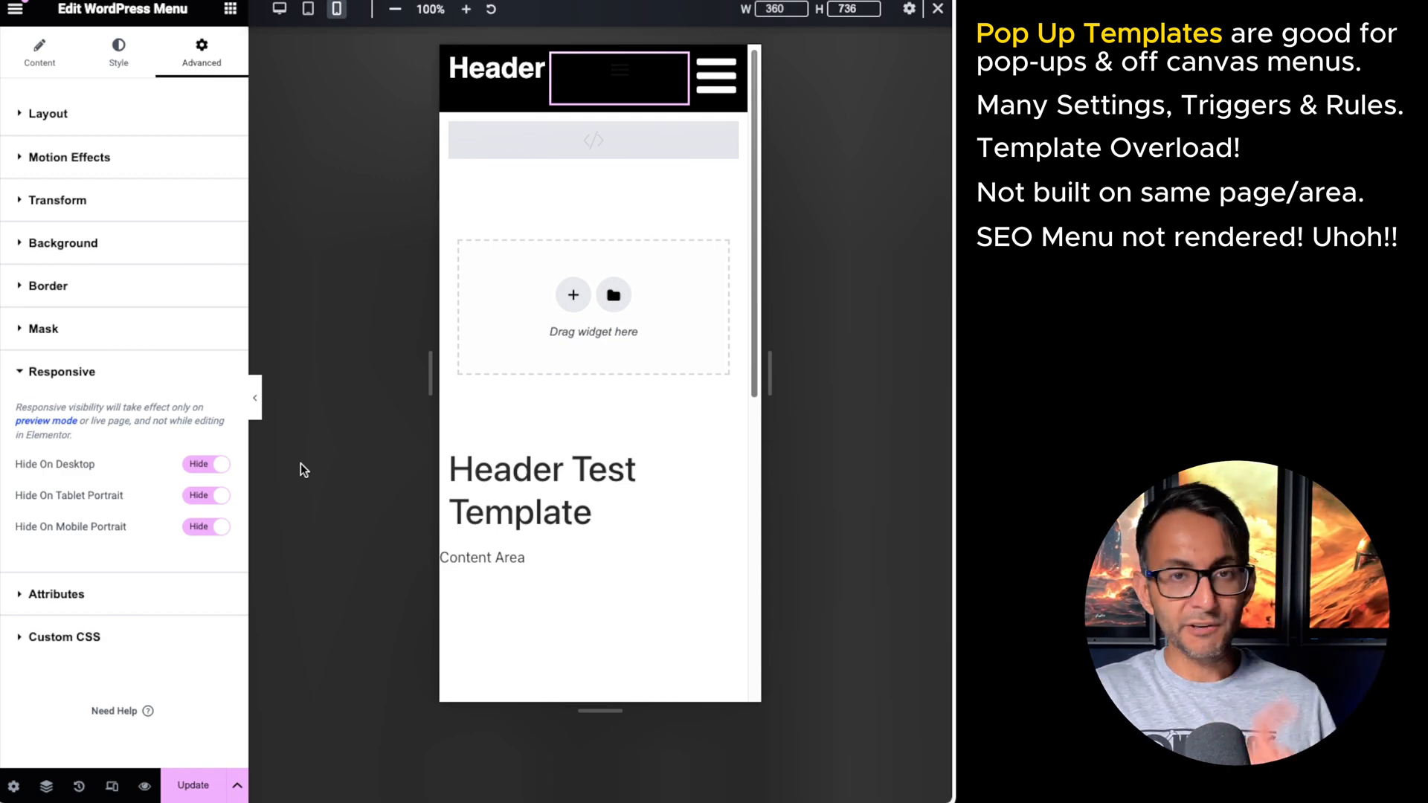
pyautogui.moveTo(310, 458)
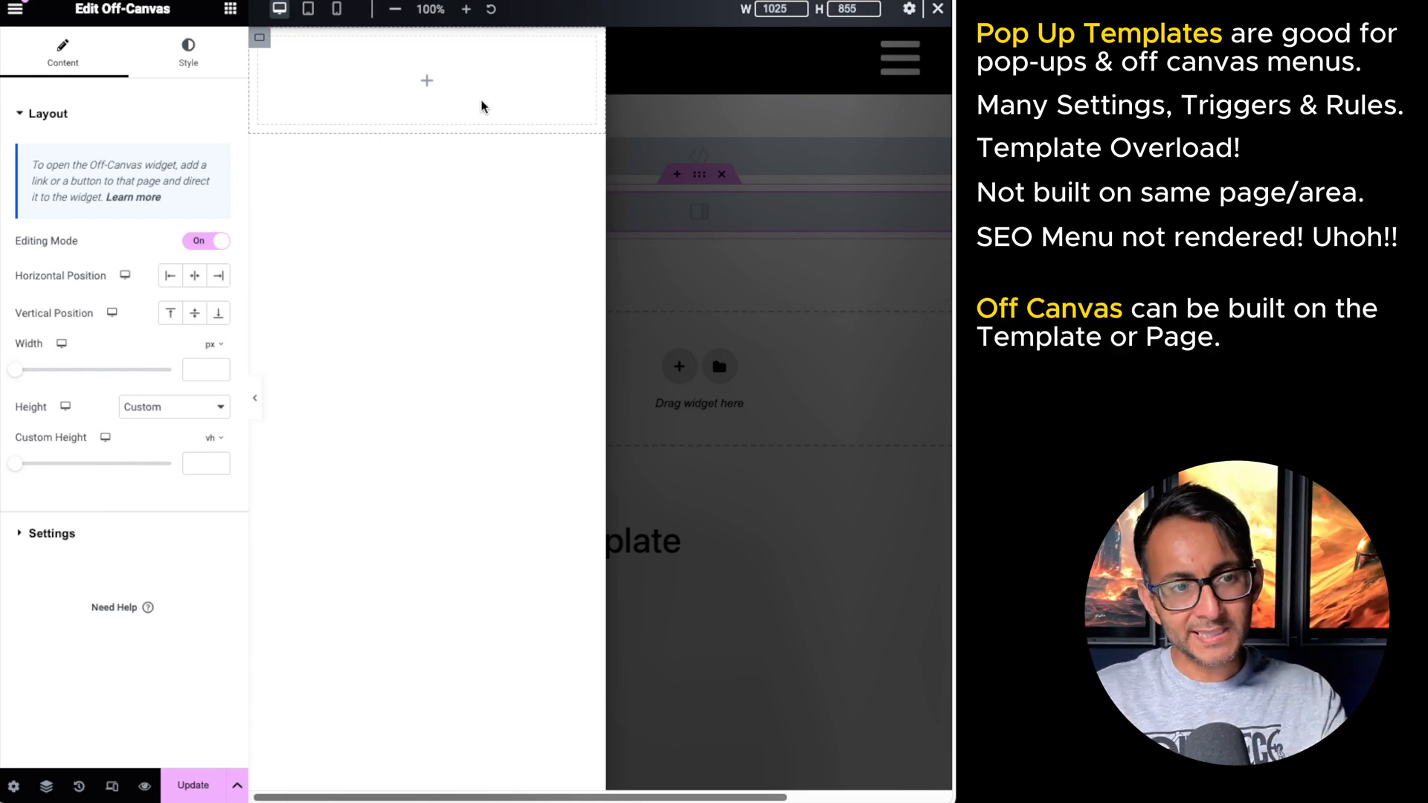
pyautogui.moveTo(633, 364)
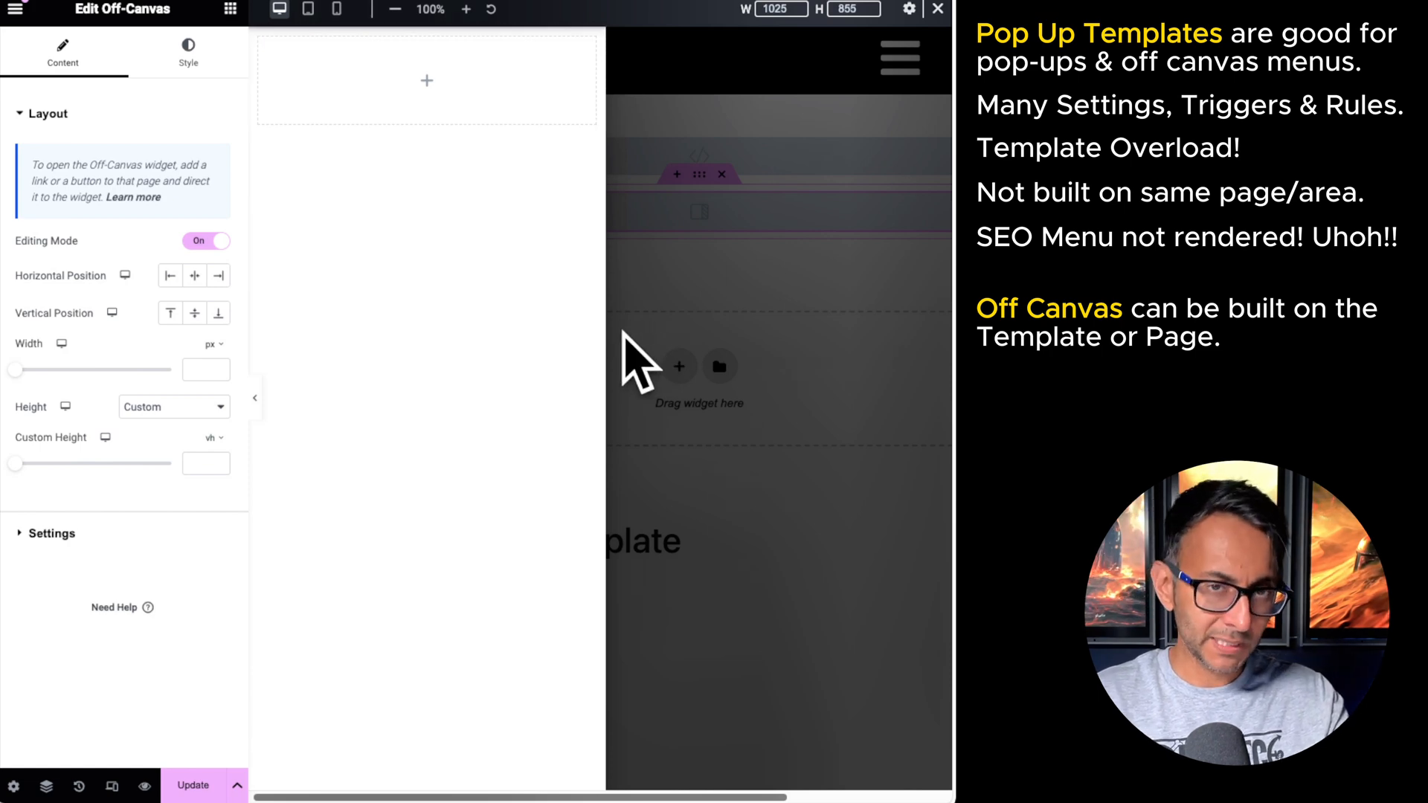
pyautogui.moveTo(633, 345)
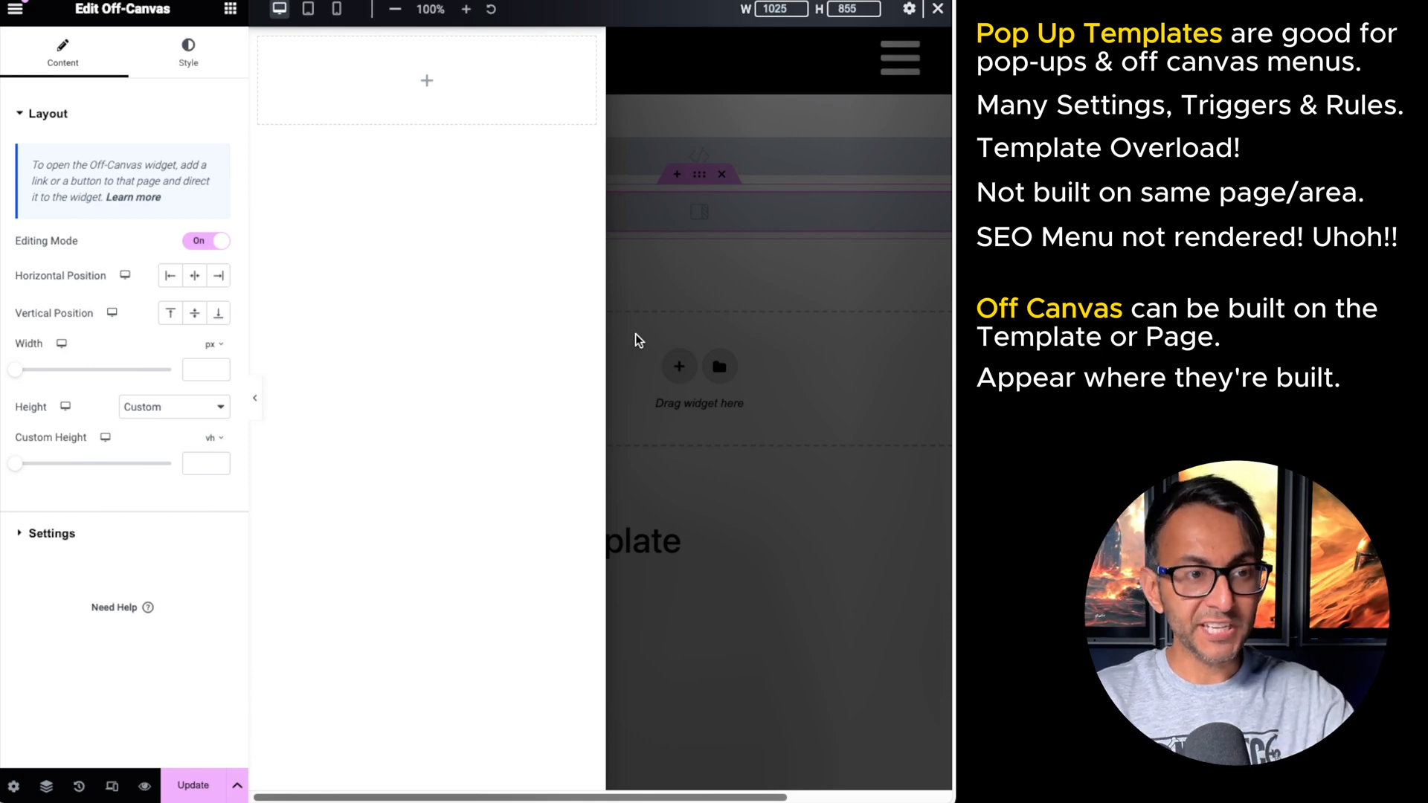
pyautogui.moveTo(711, 127)
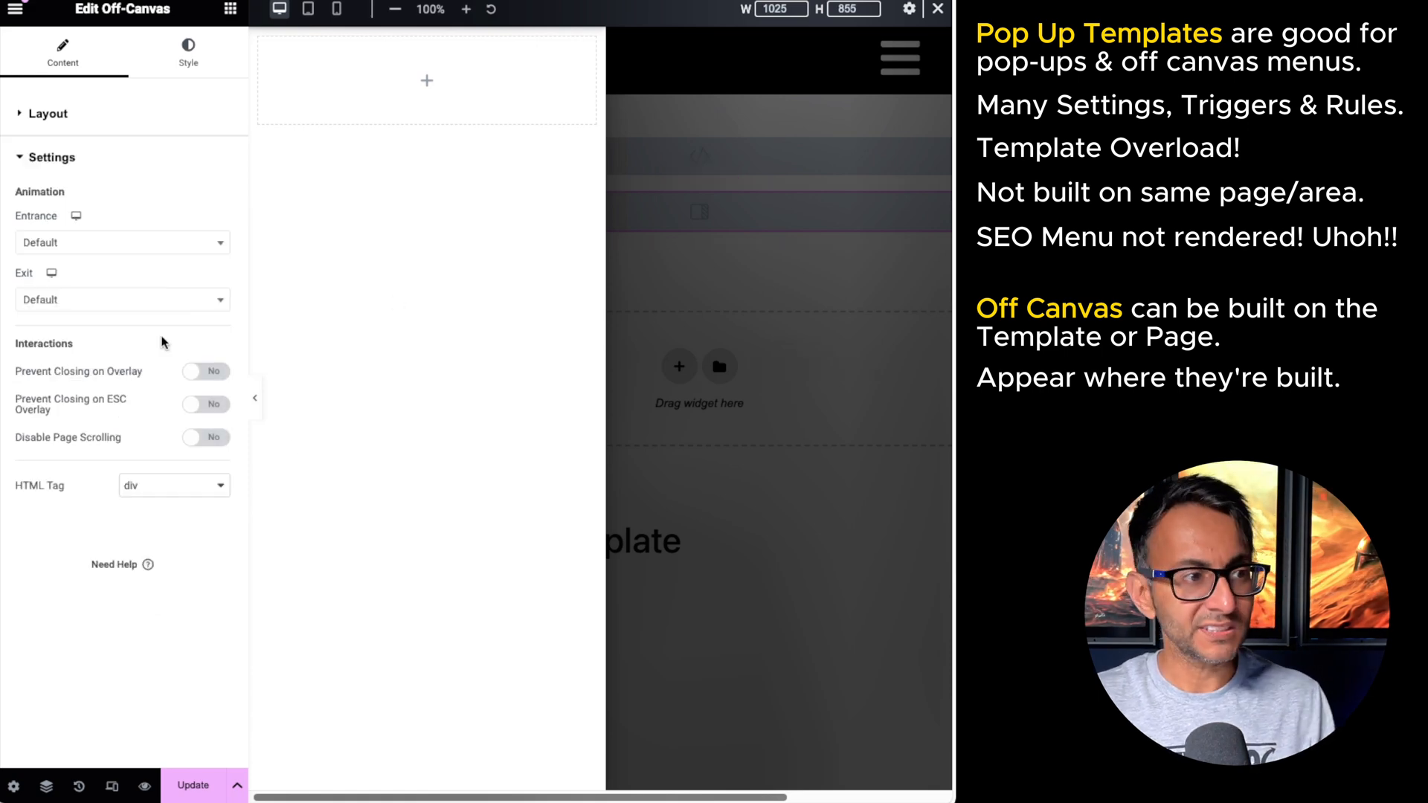
pyautogui.click(46, 113)
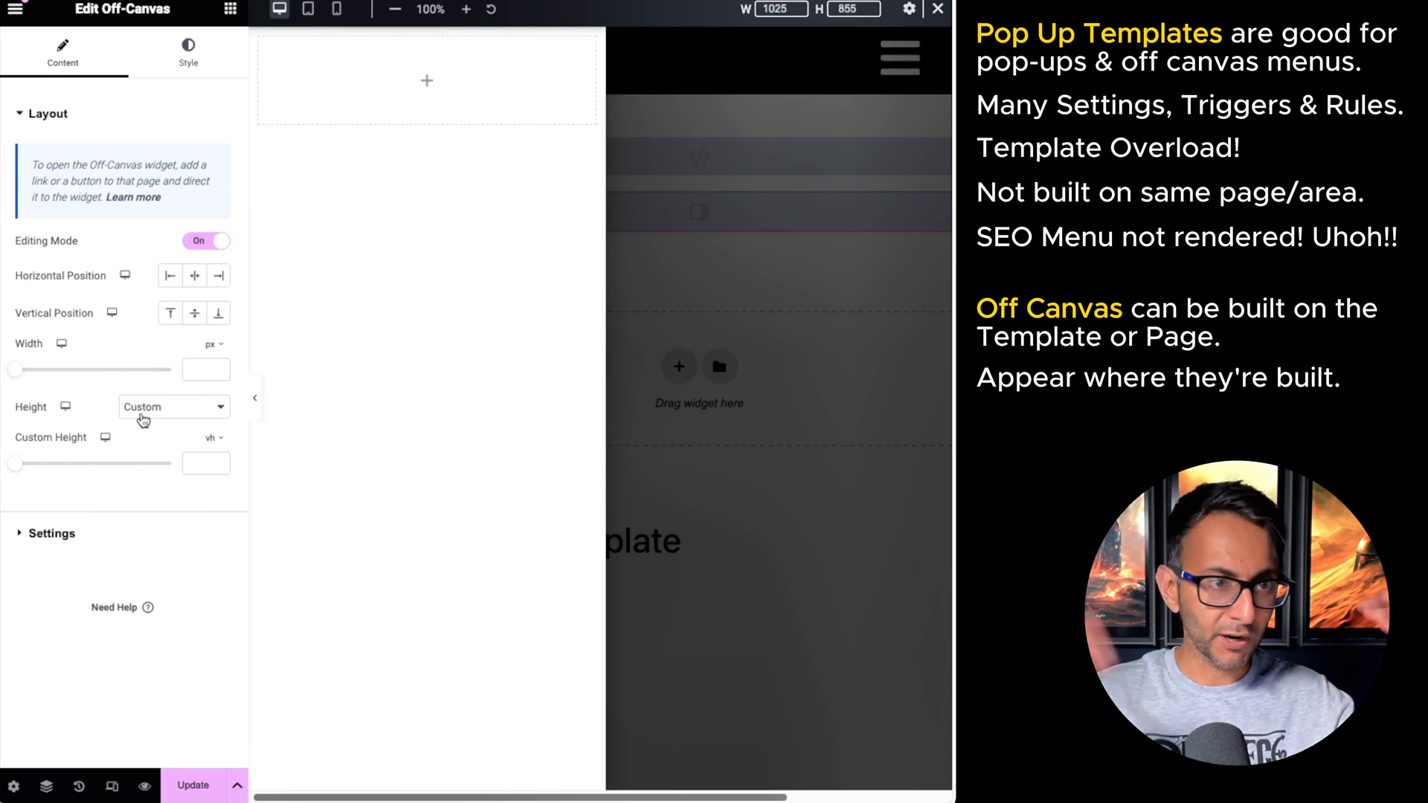
pyautogui.click(51, 532)
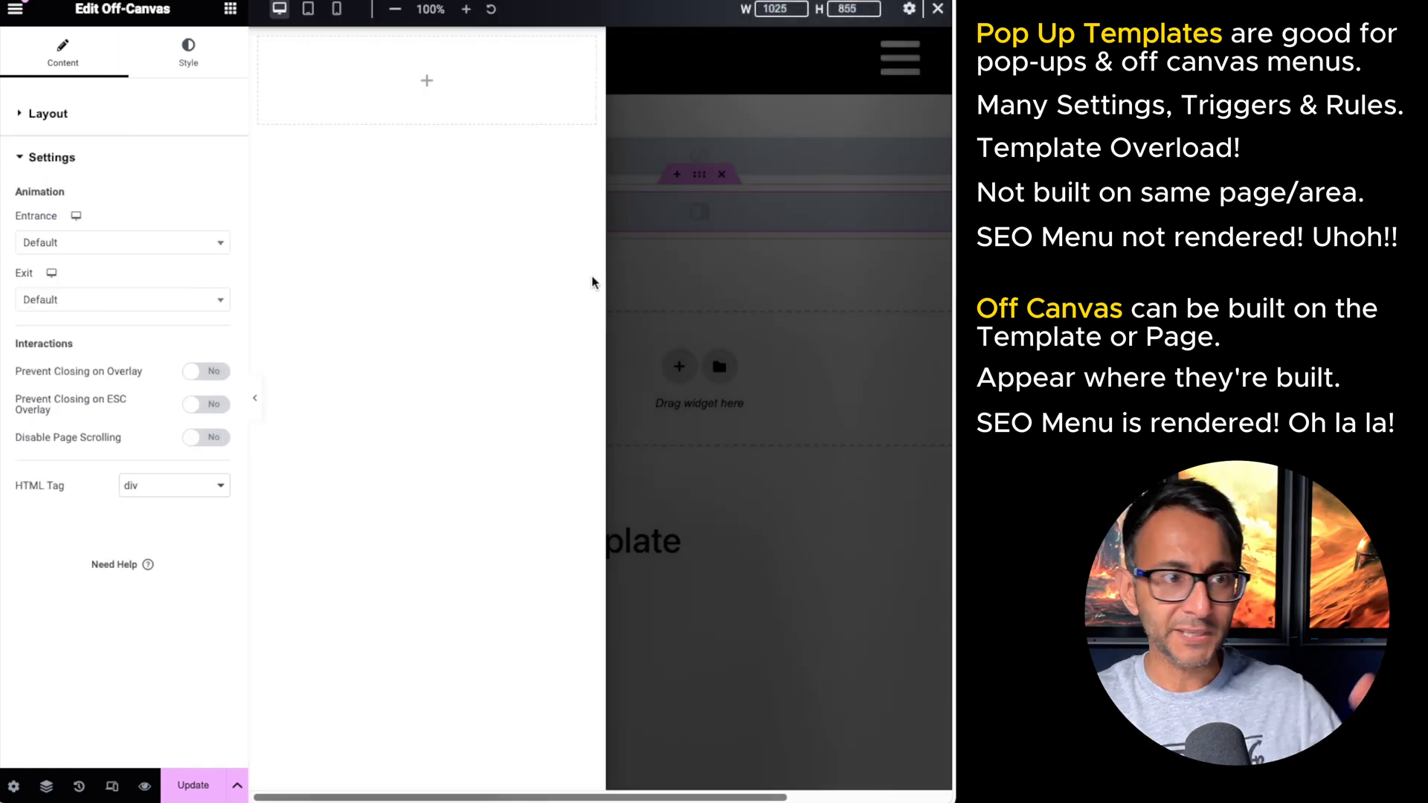
pyautogui.moveTo(633, 149)
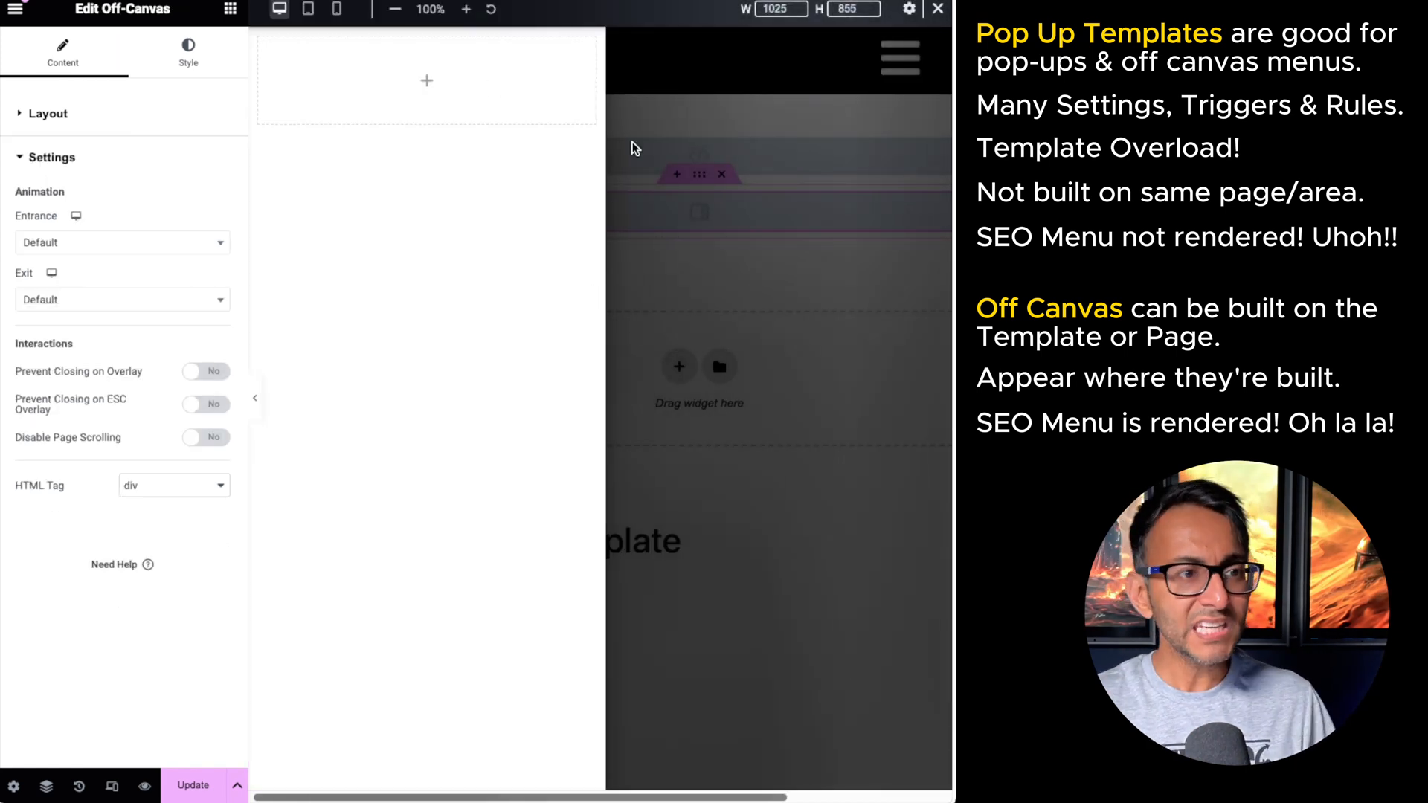
pyautogui.moveTo(660, 133)
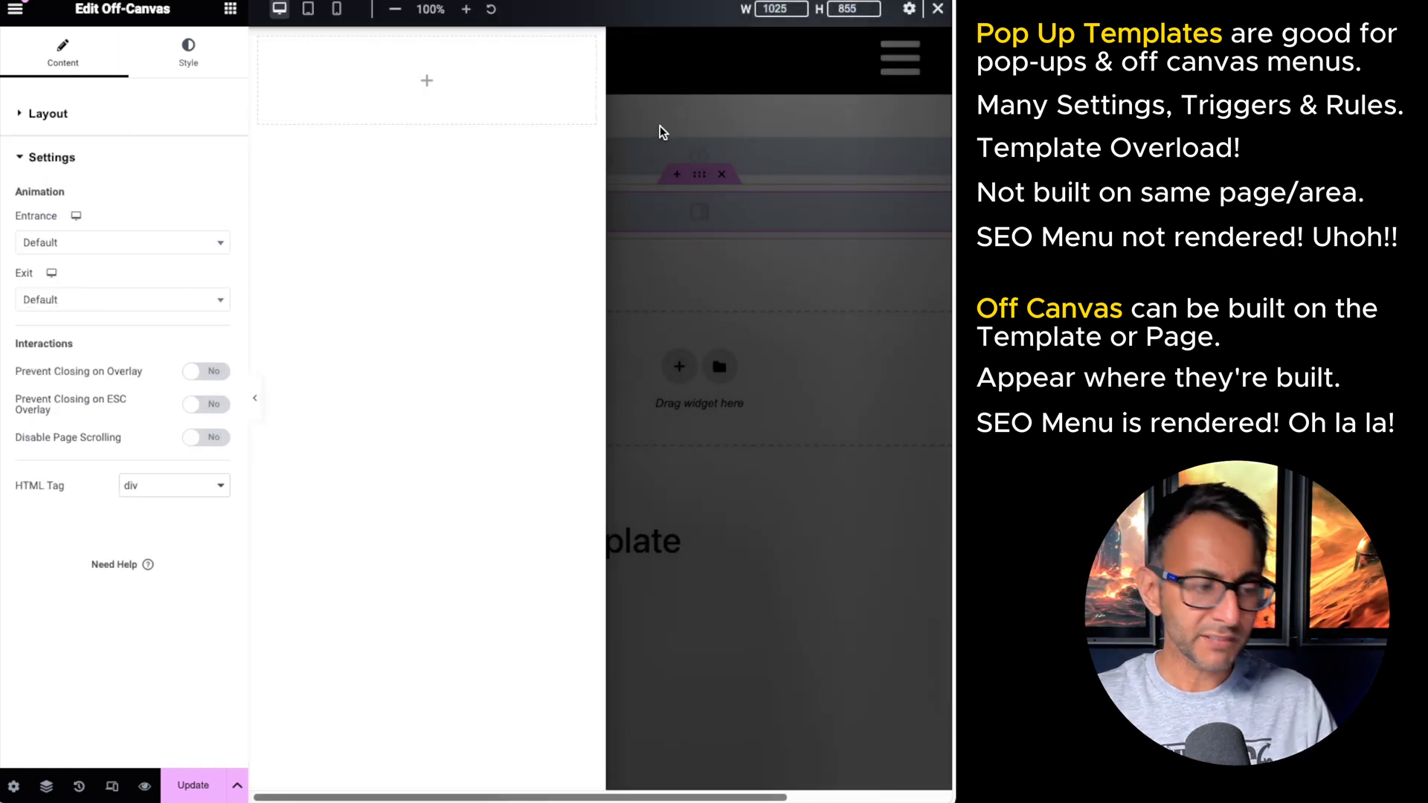